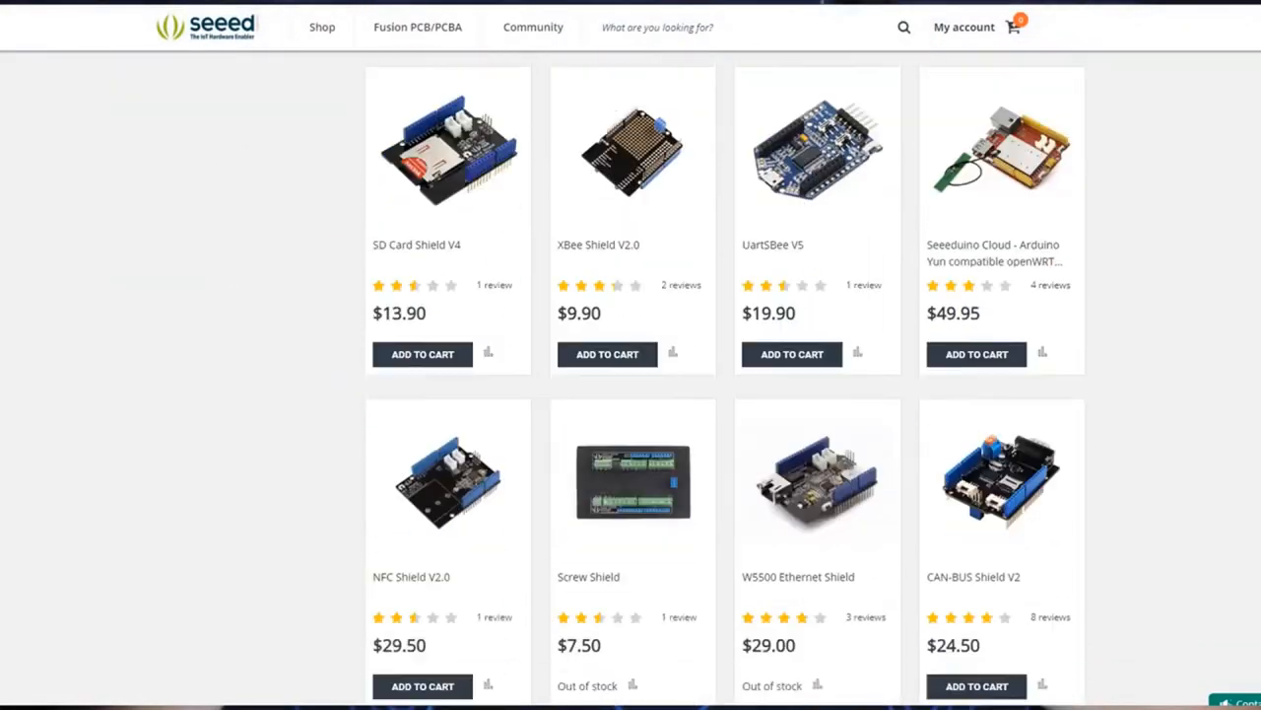
- Navigate to the Grove - Light Sensor wiki page and scroll to its Seeeduino connection table
scroll(down, 3)
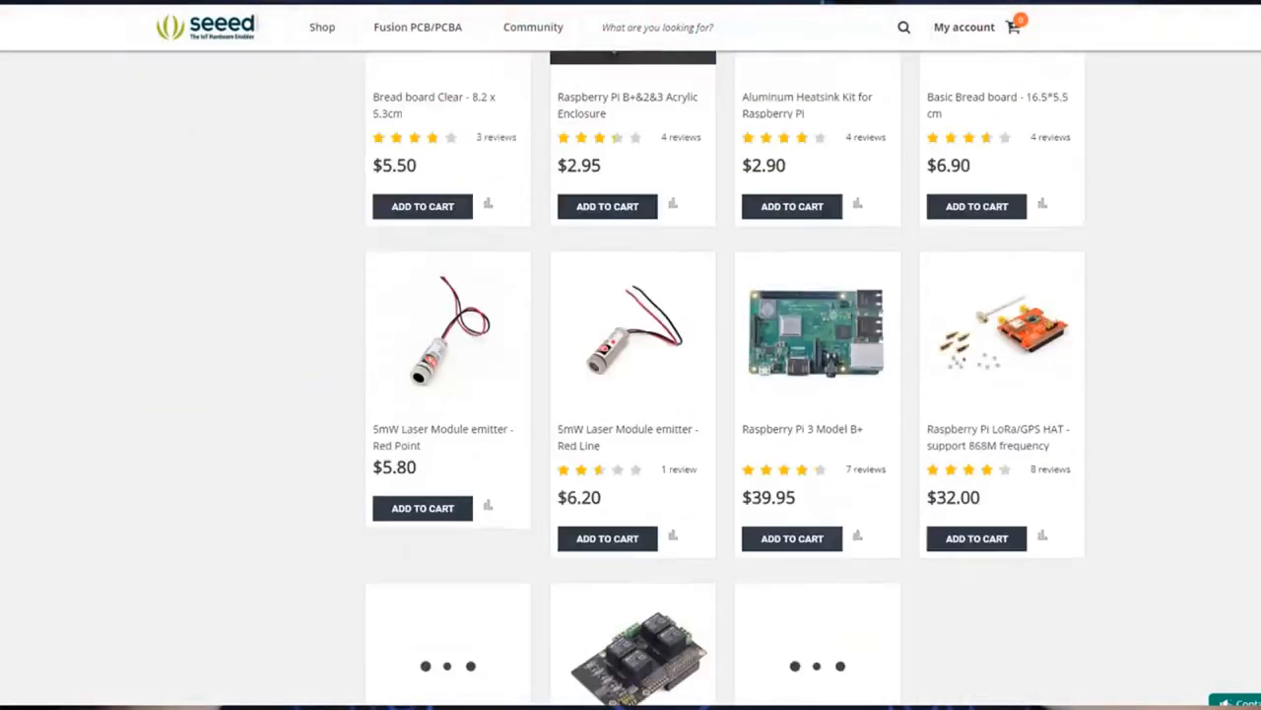
scroll(down, 3)
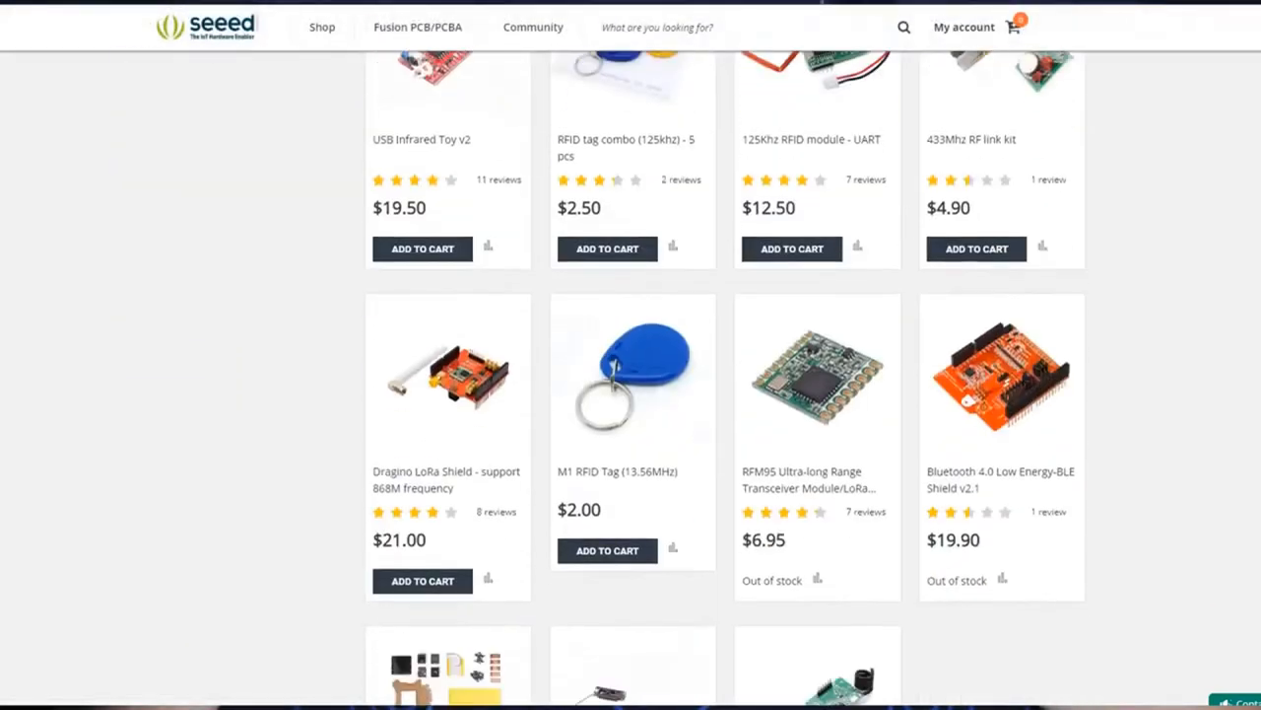
click(418, 28)
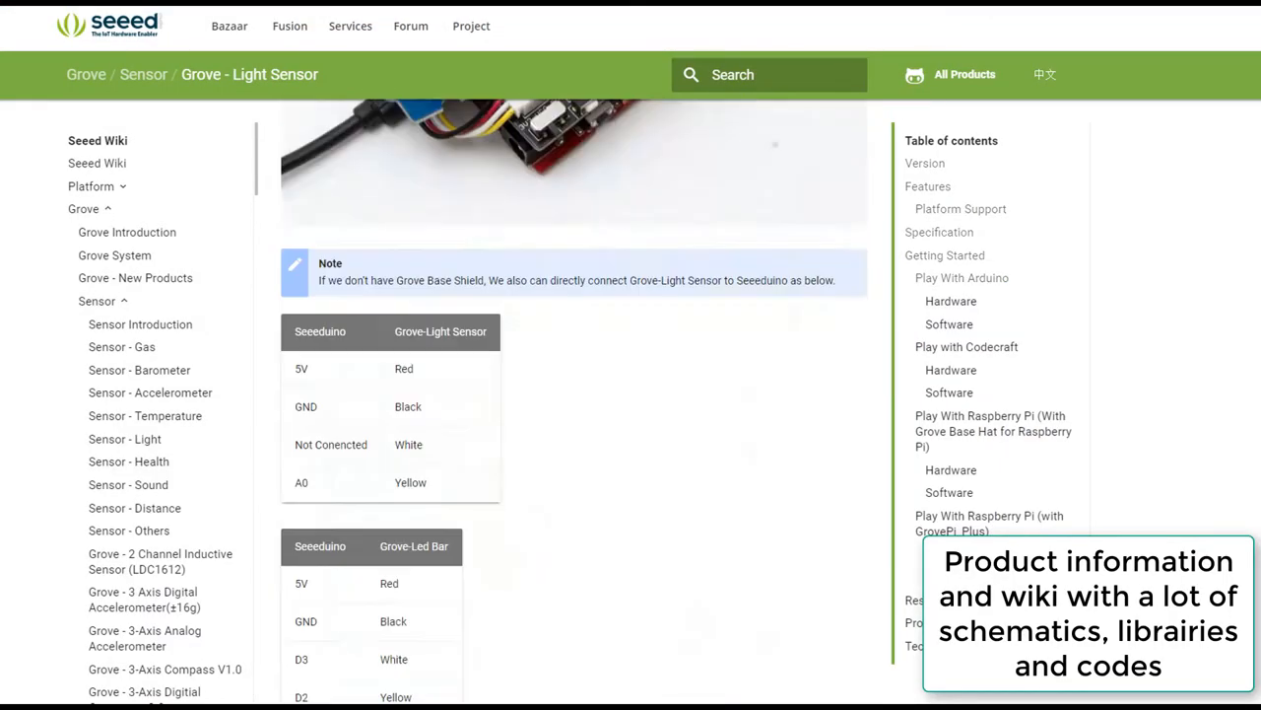
scroll(down, 3)
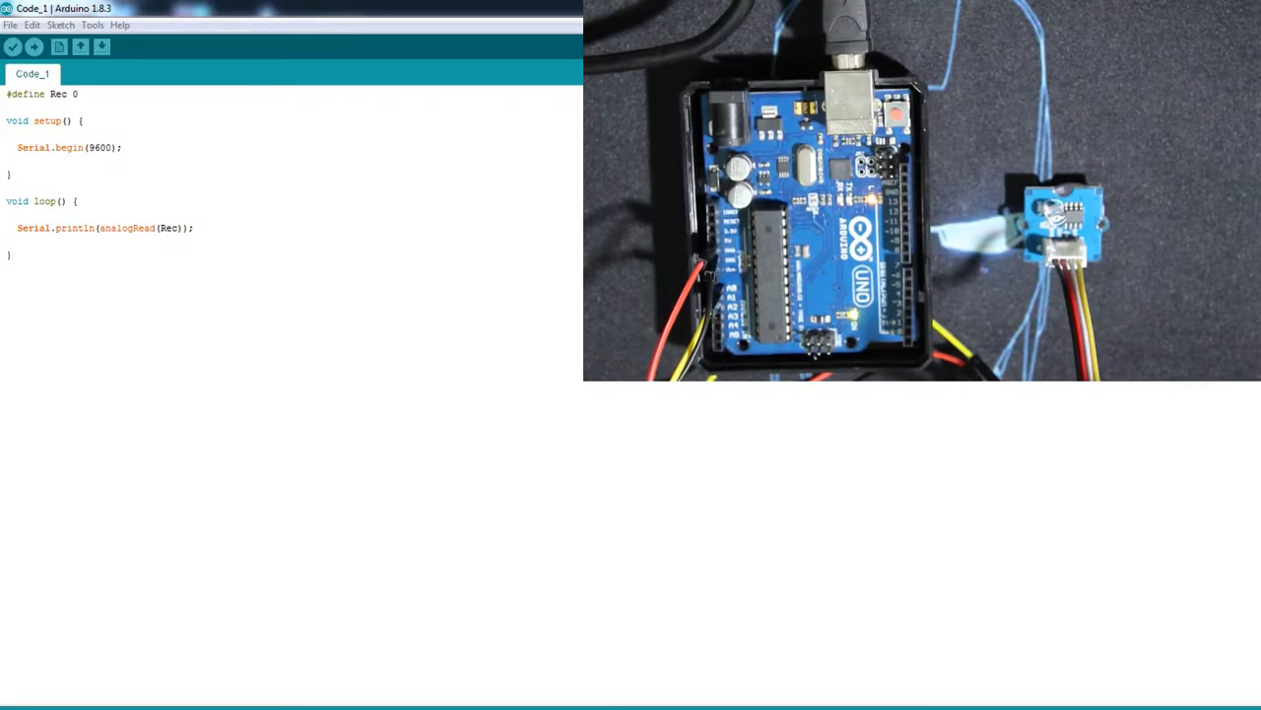
mouse_move(59, 47)
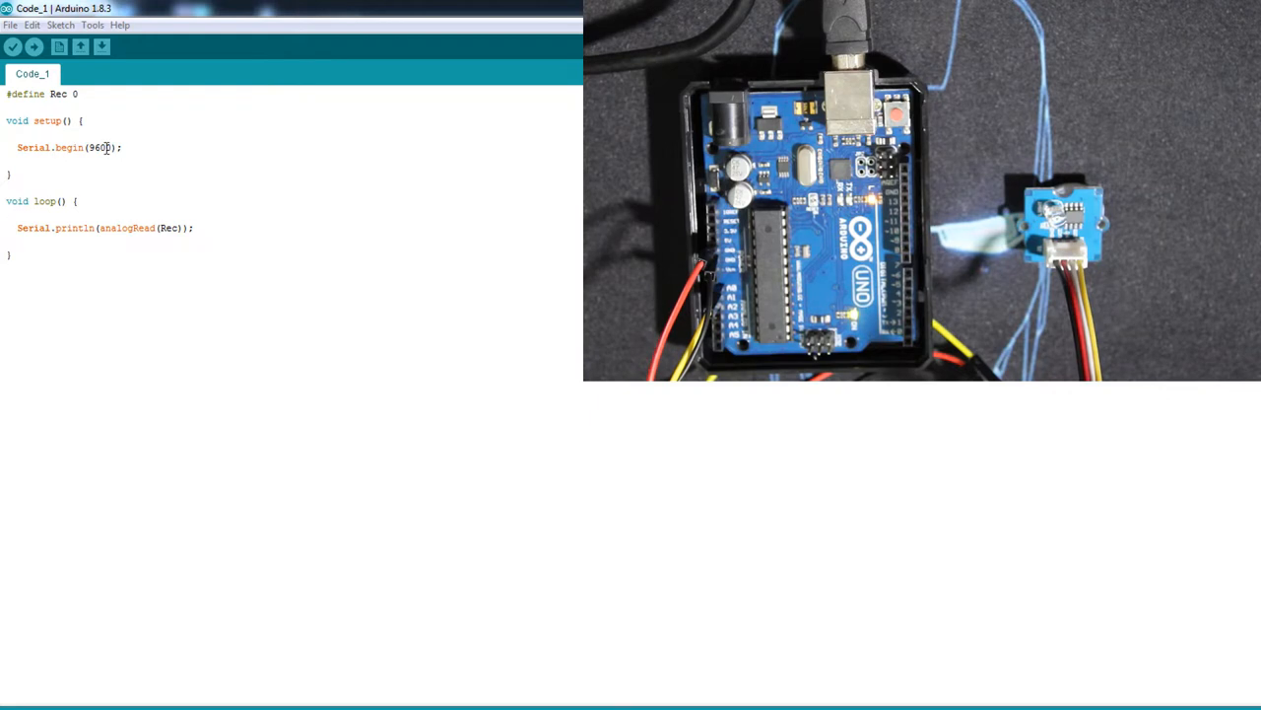
mouse_move(134, 229)
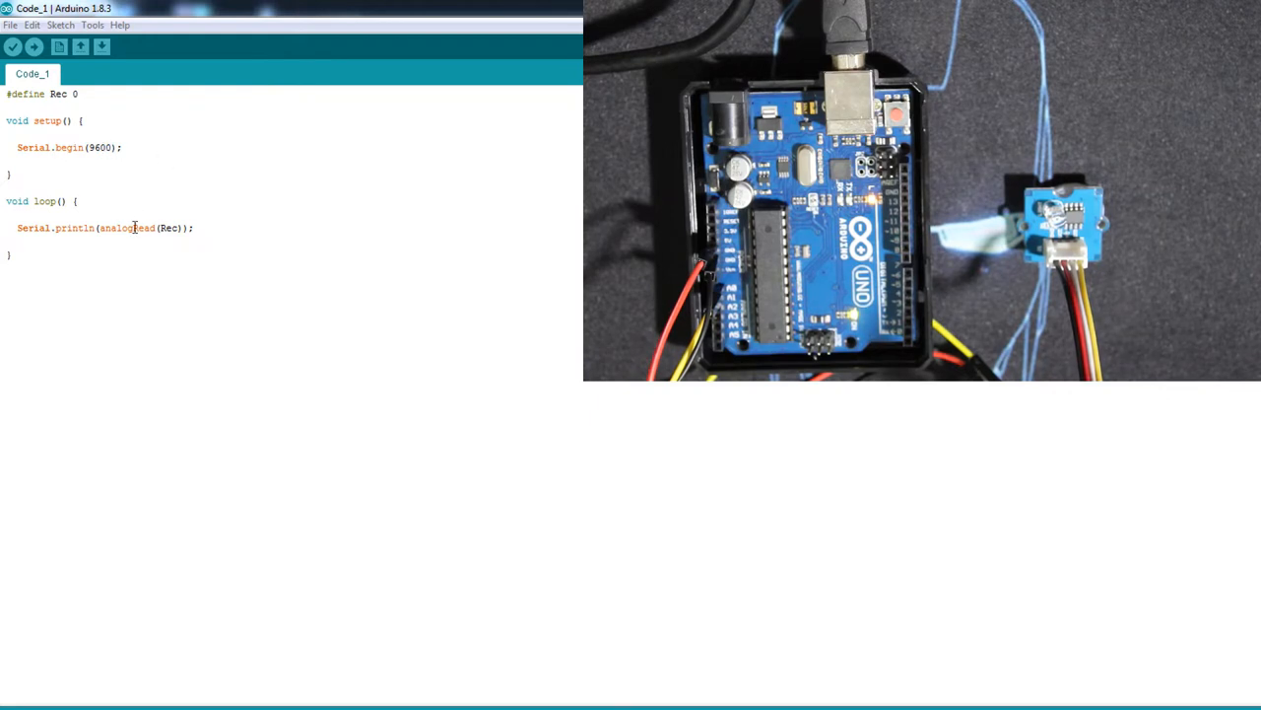
mouse_move(233, 244)
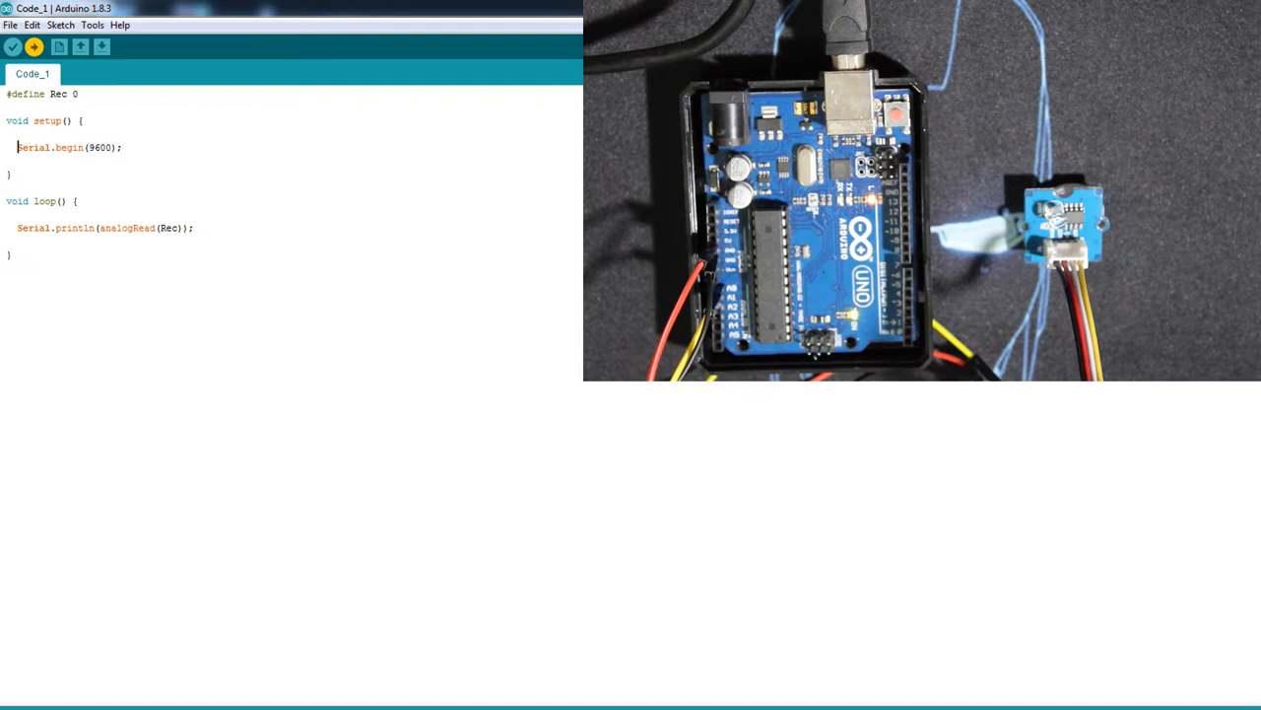
- Show the Serial Monitor on COM4 at 9600 baud with the light-sensor readings arriving
click(102, 47)
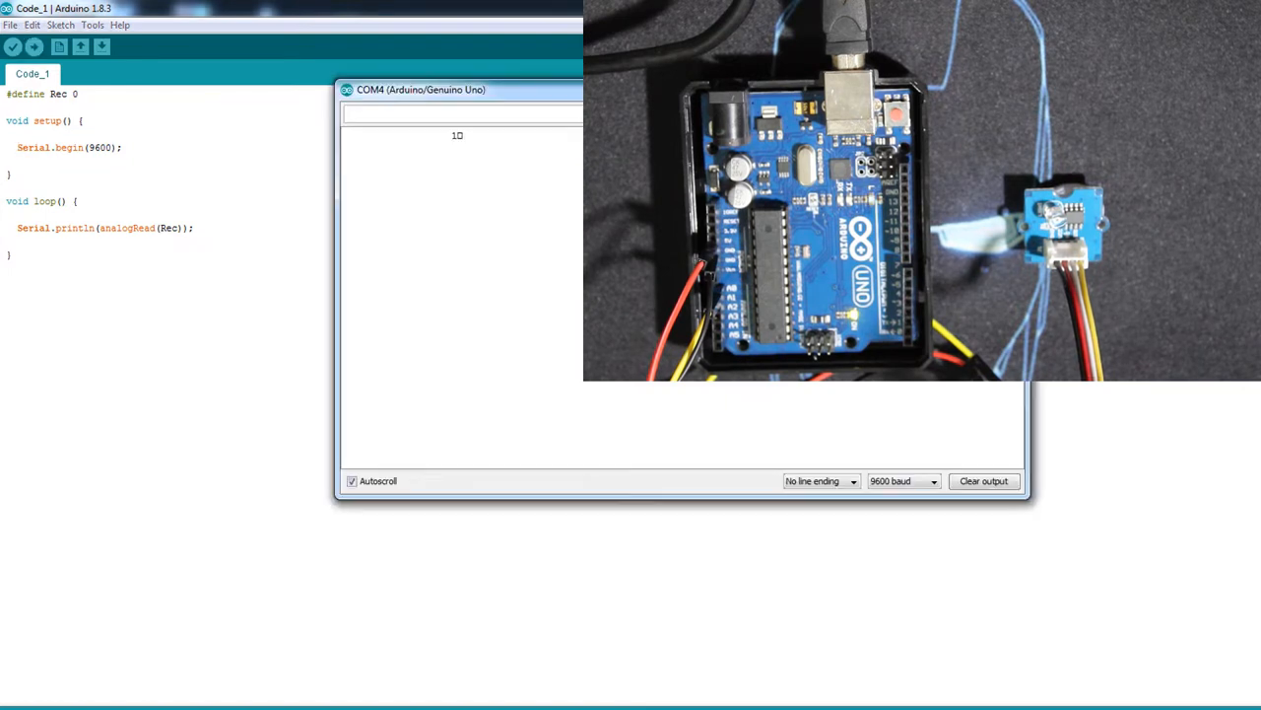